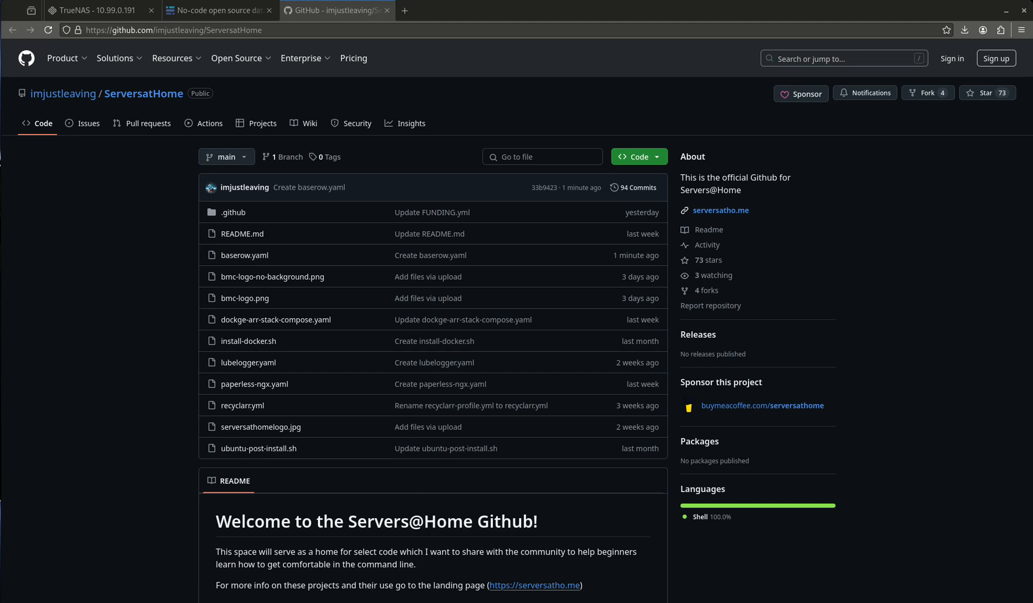
mouse_move(5, 290)
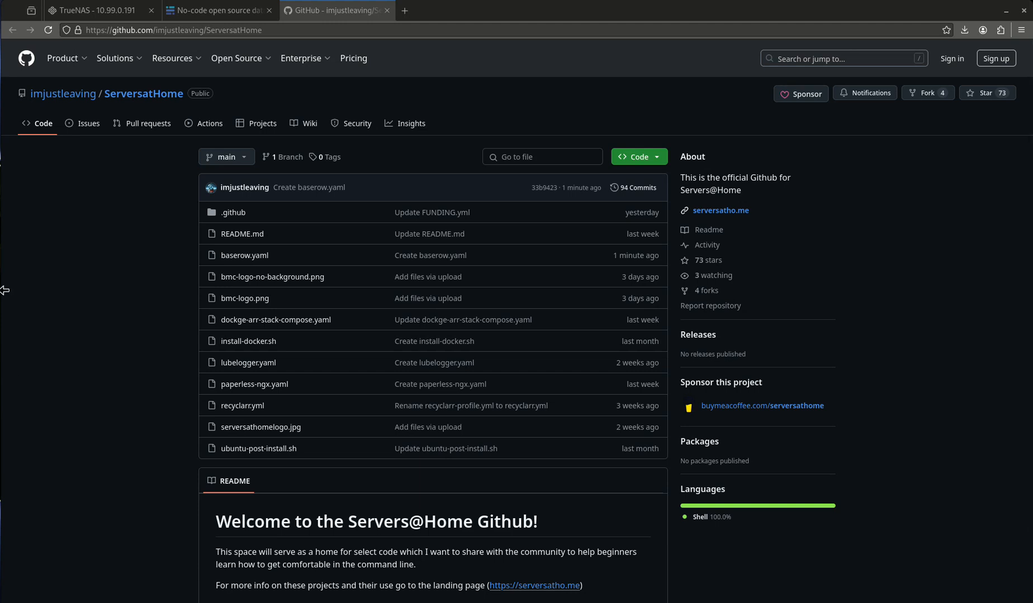
- Switch from the GitHub repository to the TrueNAS installed-apps page showing dockge running
click(97, 10)
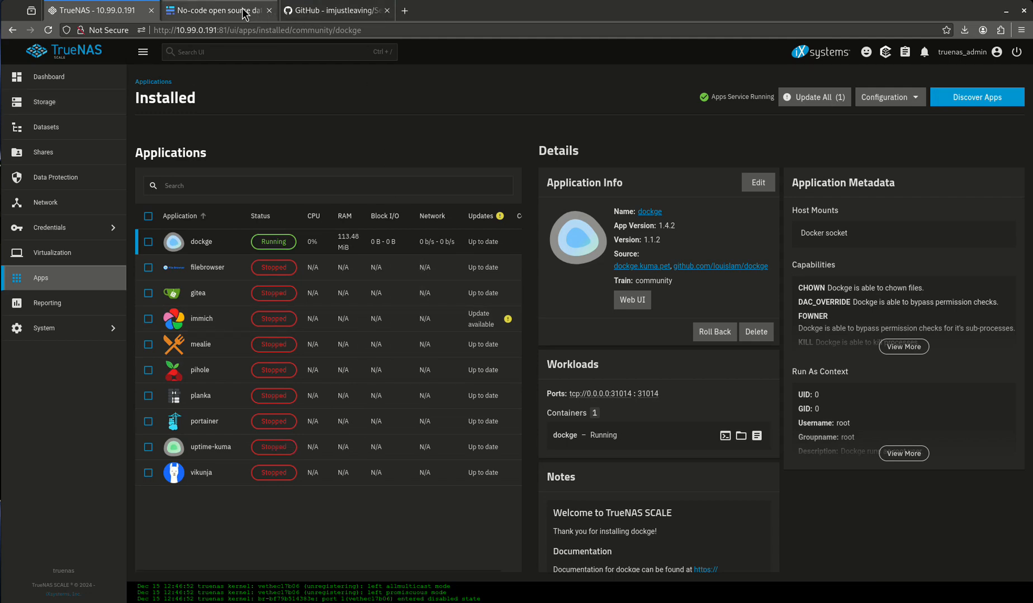
- Browse the baserow.io homepage's grid, collaboration and calendar overview, ending back at the top
click(219, 10)
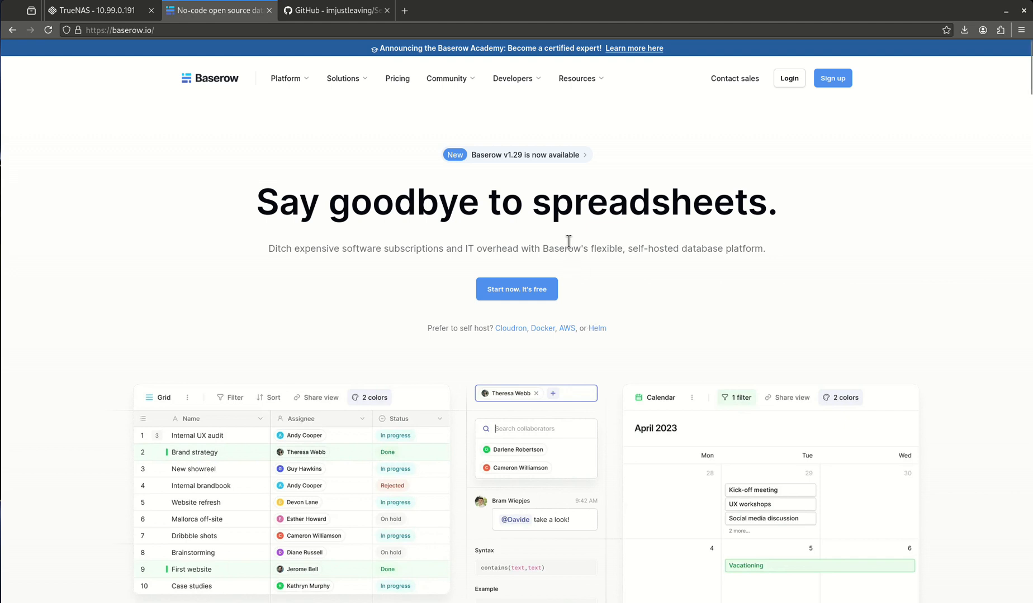
mouse_move(445, 225)
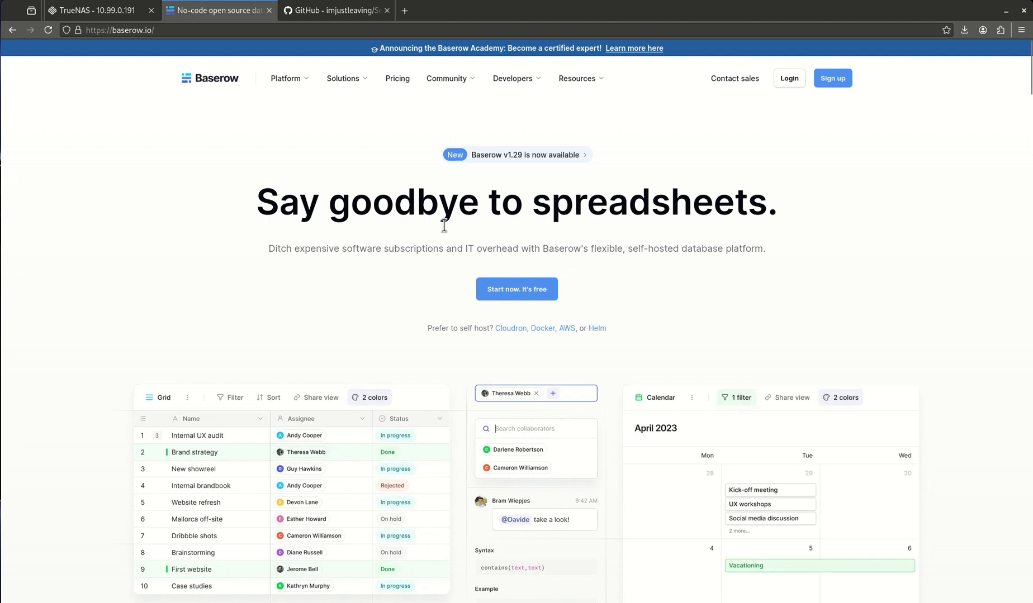
mouse_move(659, 345)
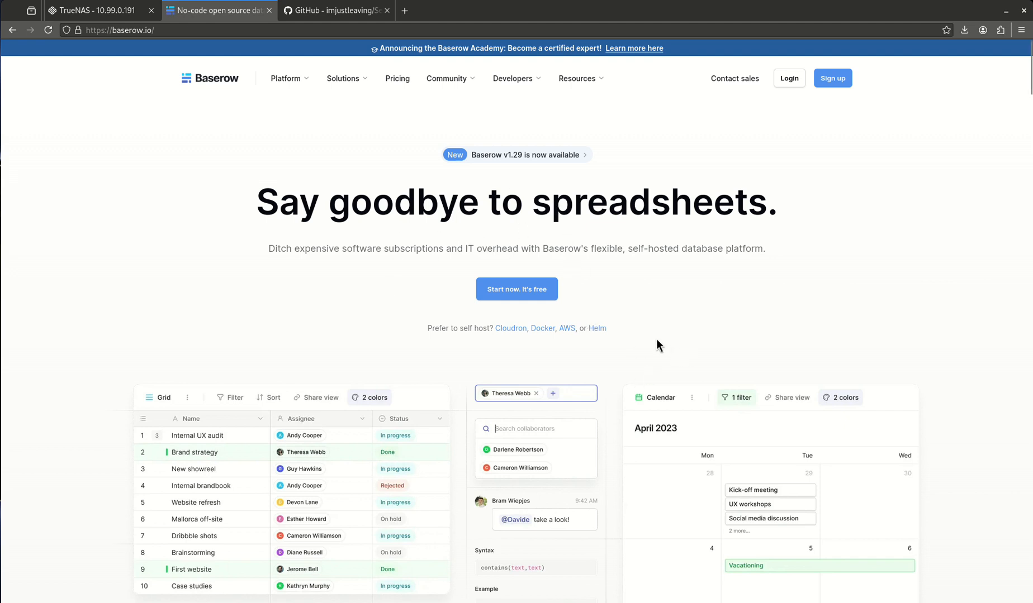
mouse_move(530, 443)
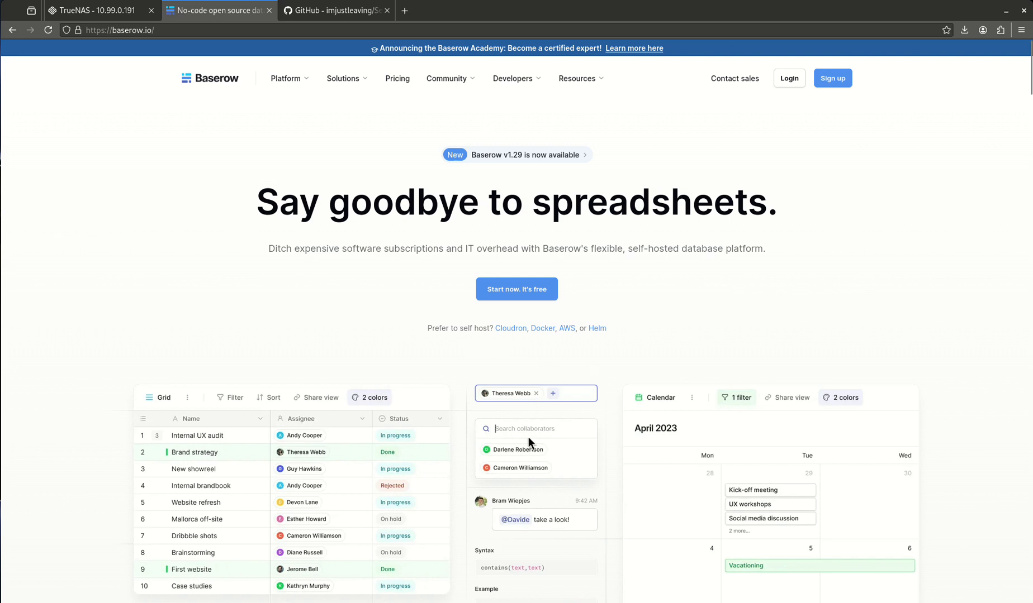
scroll(down, 3)
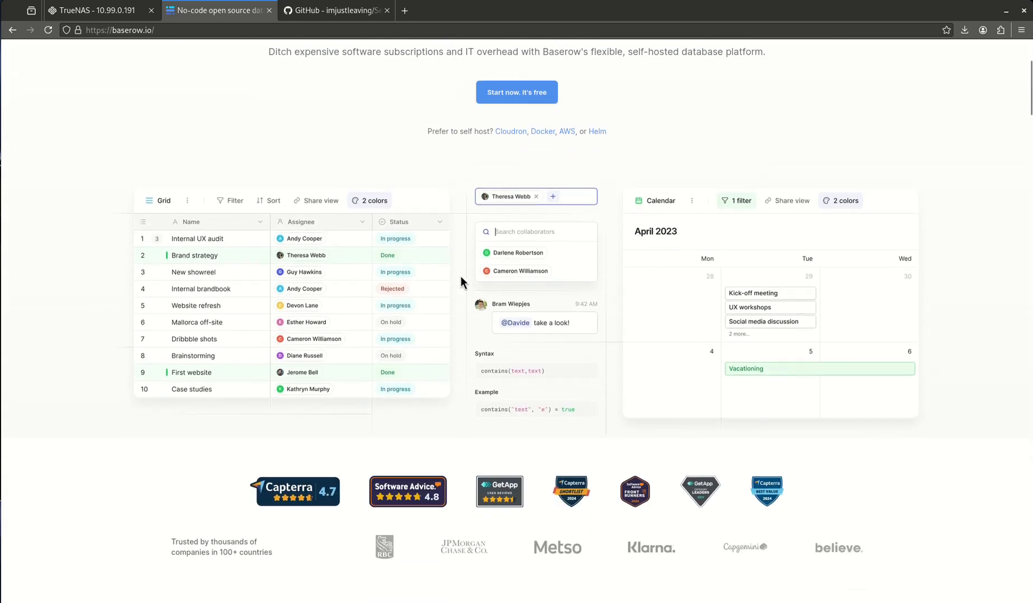
scroll(down, 3)
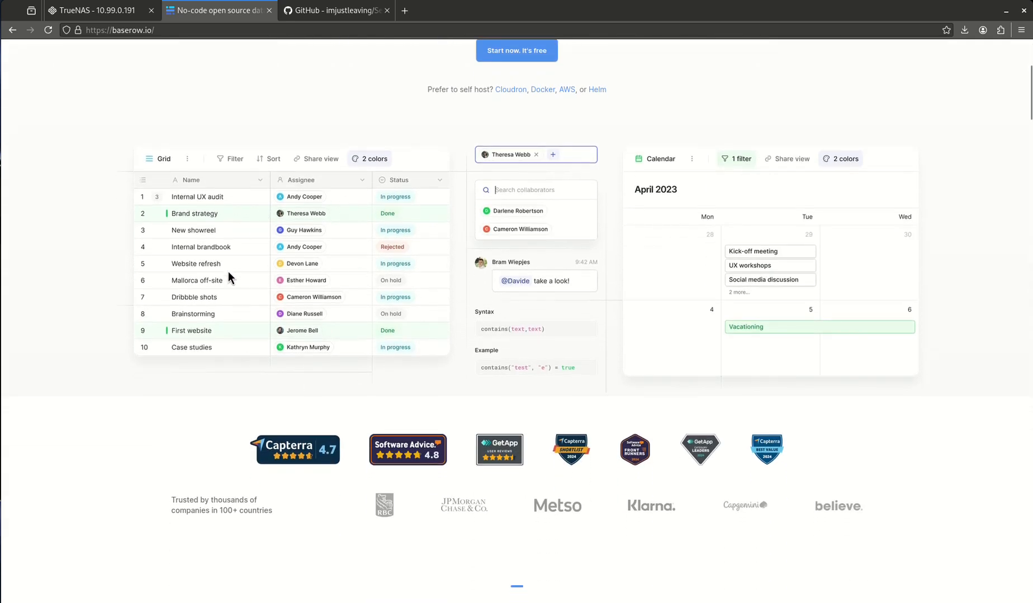
mouse_move(336, 245)
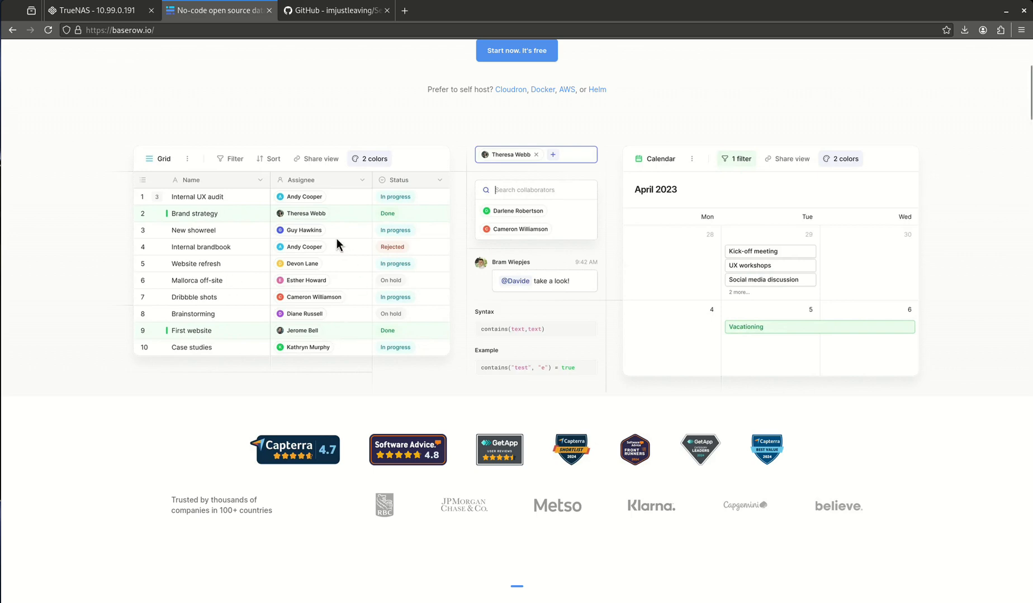
scroll(up, 3)
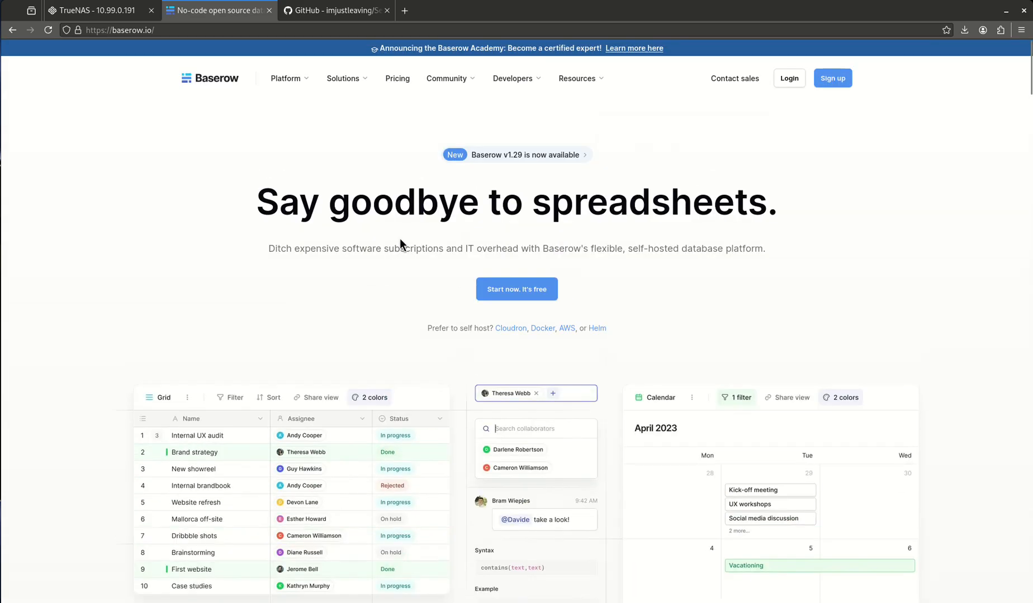
mouse_move(285, 78)
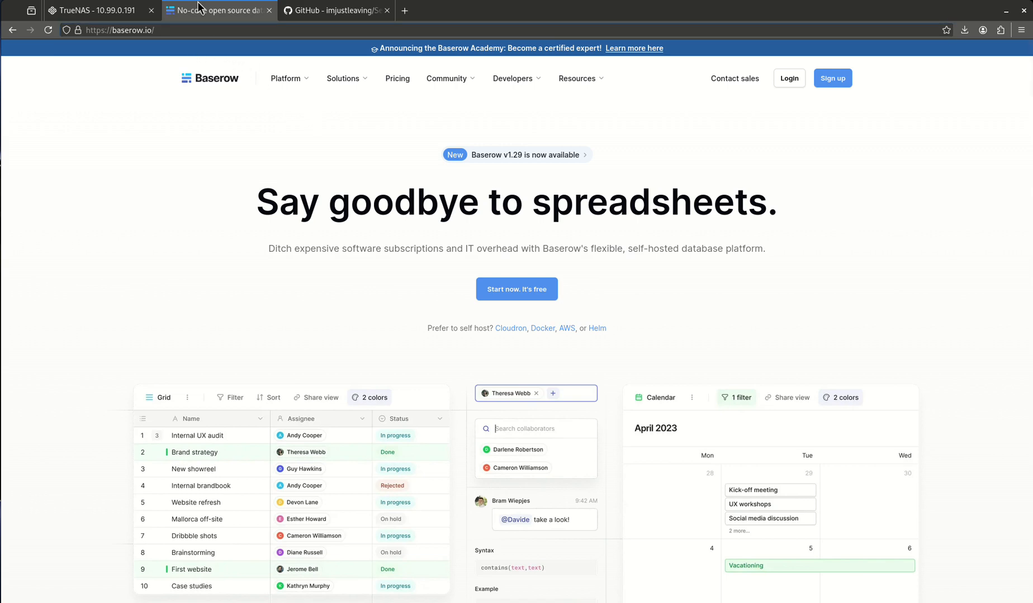
- Add a dataset named baserow under tank/configs with the Apps preset, skipping ACL setup
click(95, 10)
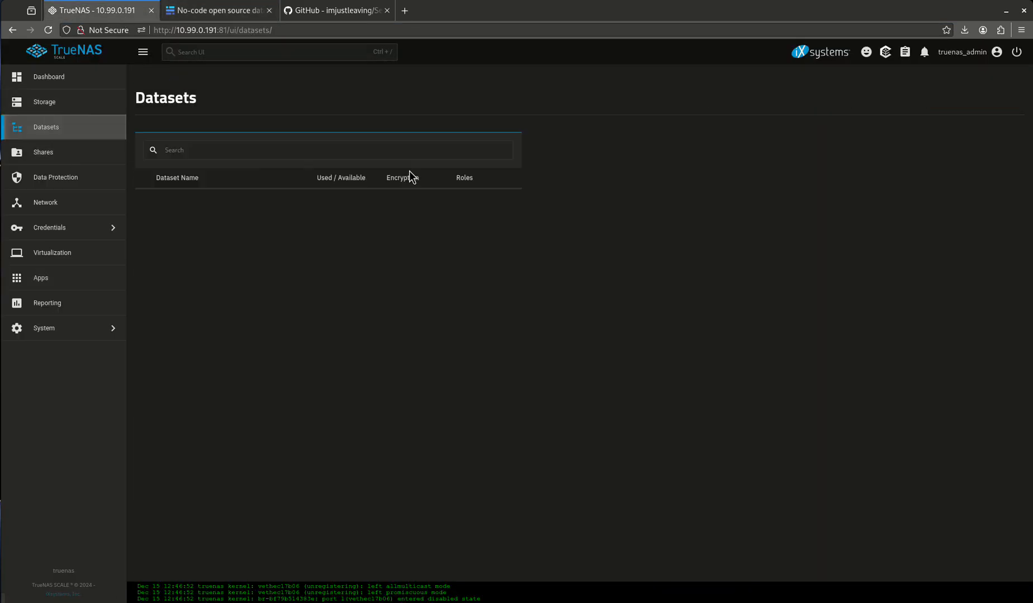
click(178, 201)
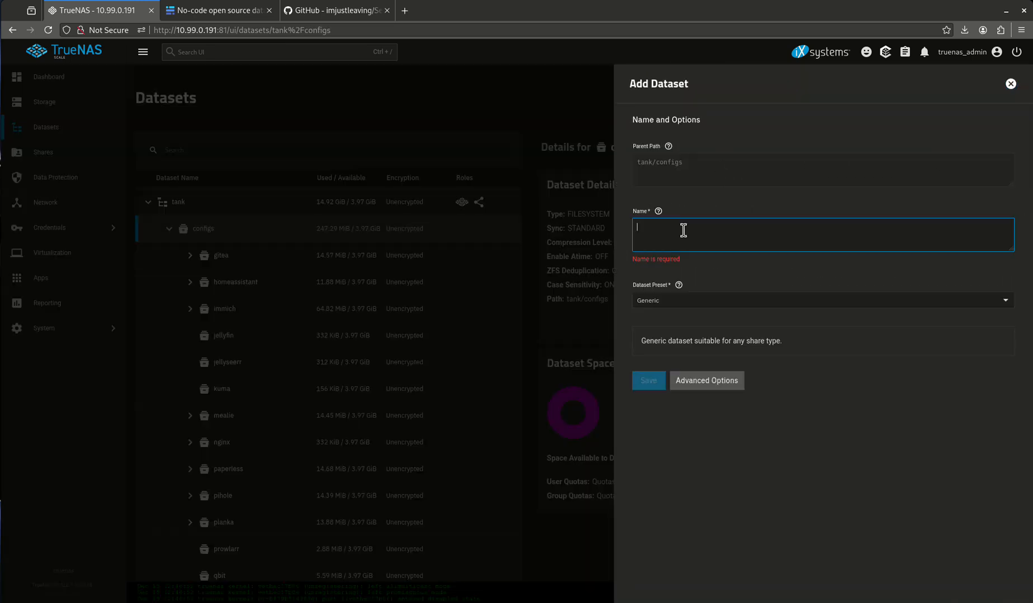
text(basero)
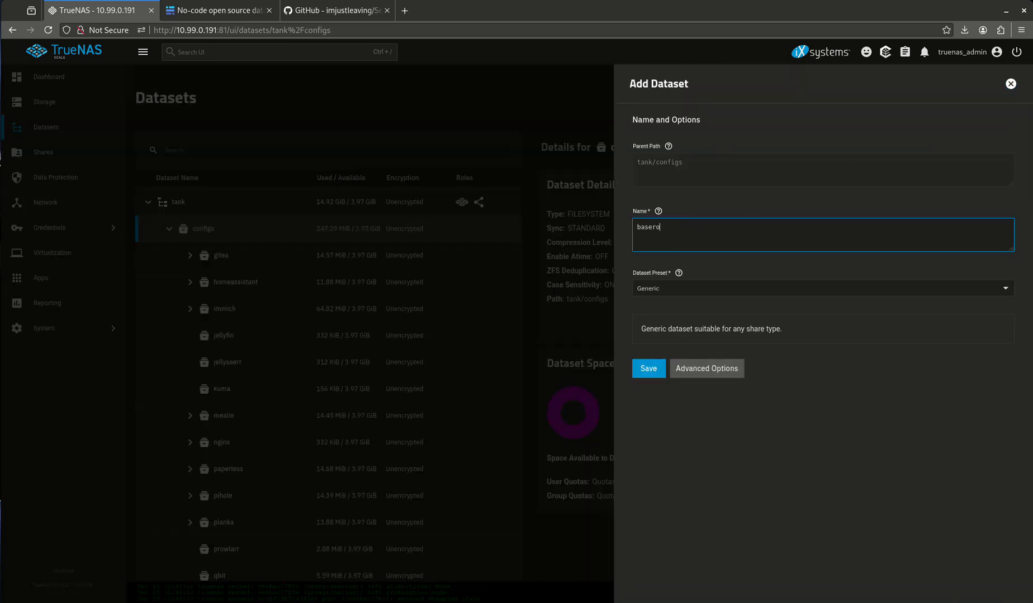
click(821, 288)
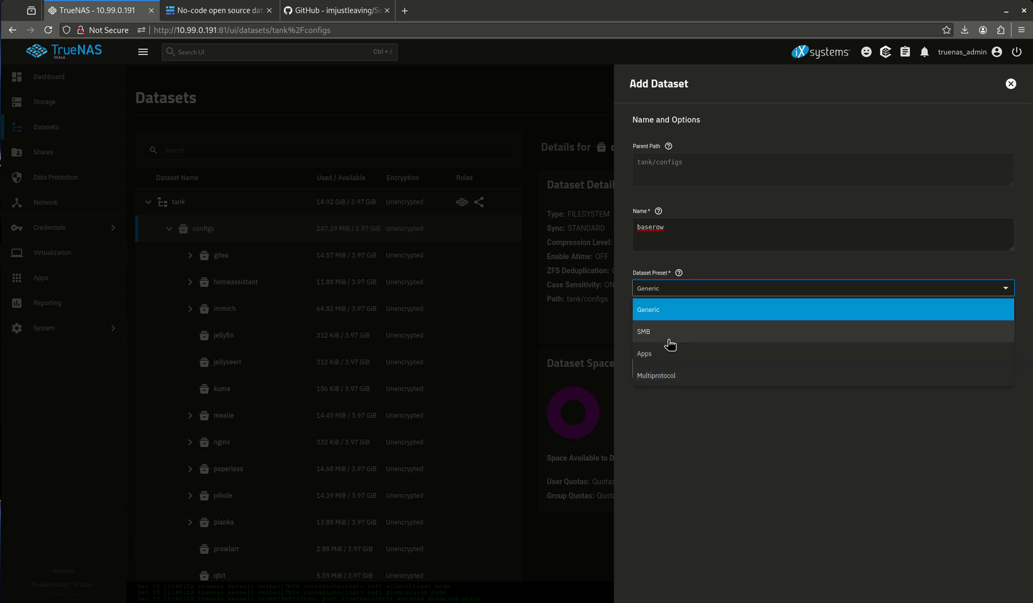
click(644, 354)
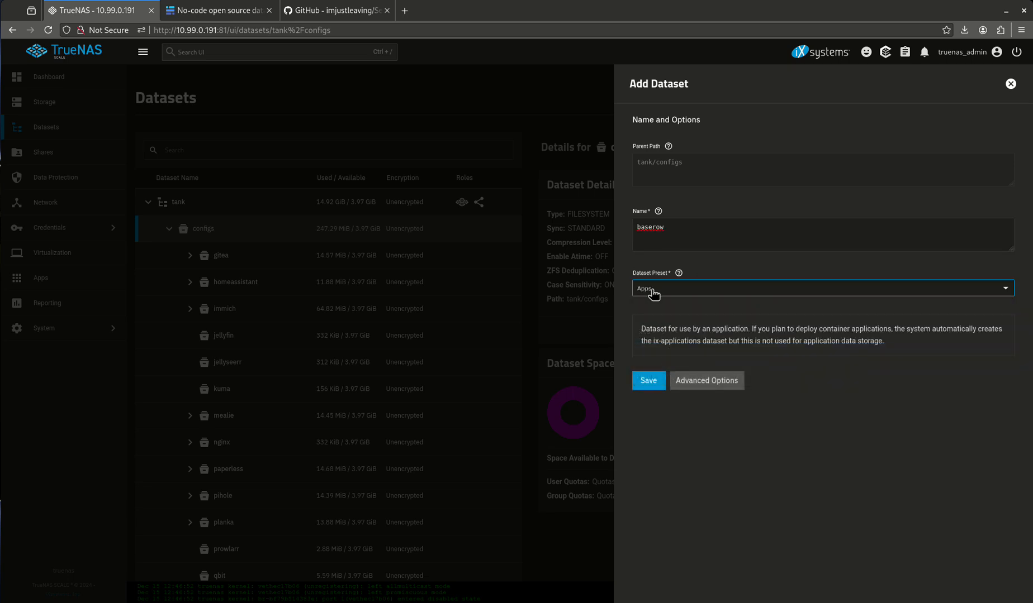
click(820, 288)
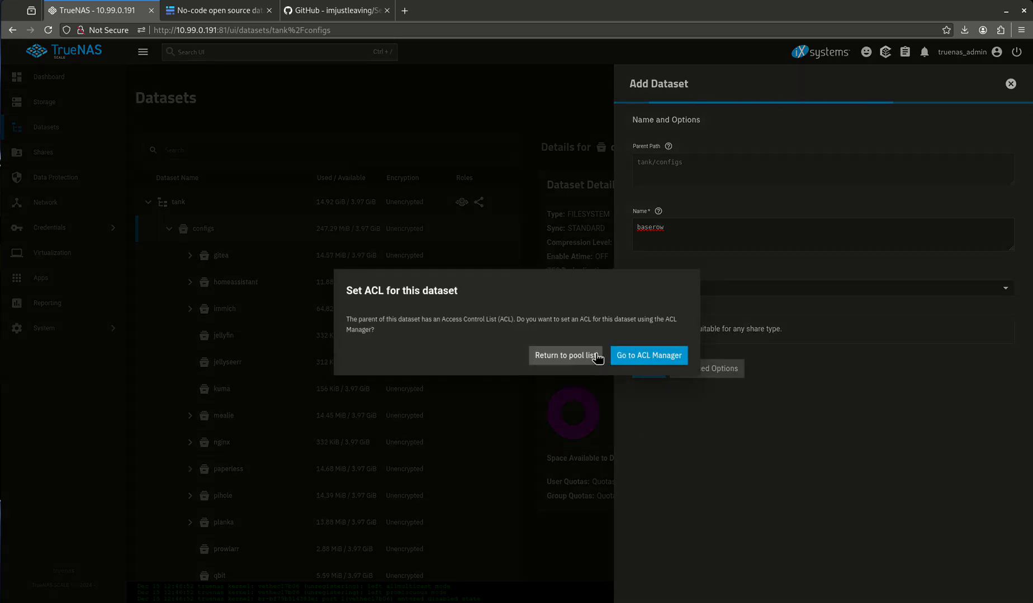
click(565, 356)
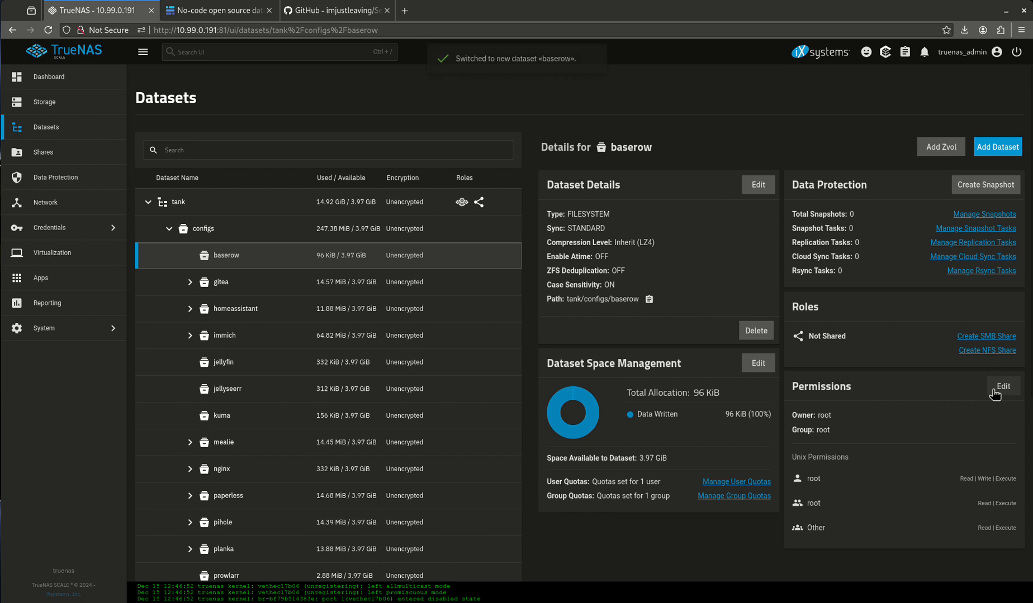
- Grant Other write permission on the baserow dataset and save
click(1001, 387)
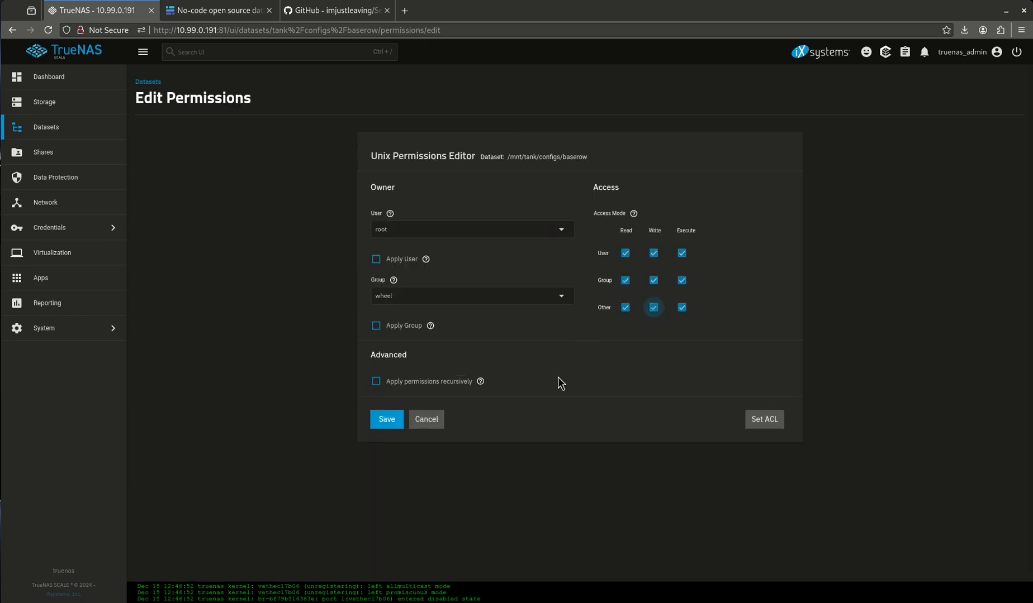
mouse_move(403, 396)
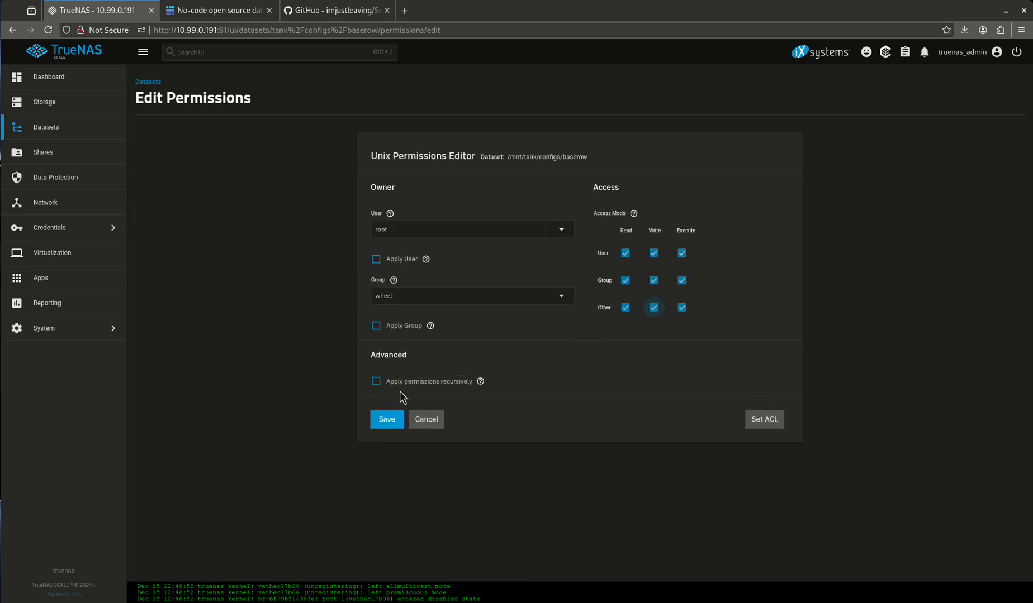
click(386, 420)
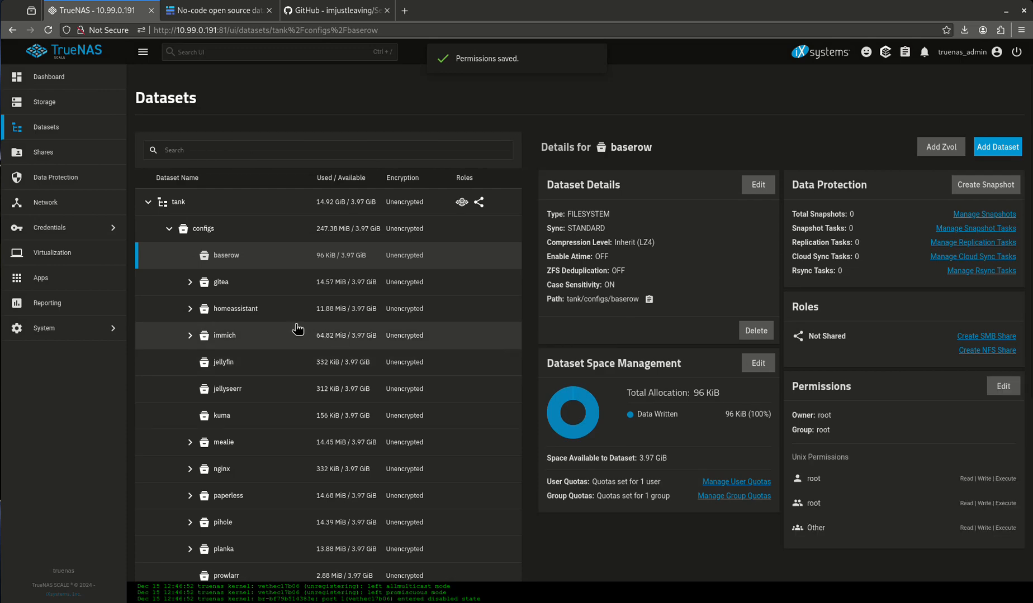
mouse_move(53, 127)
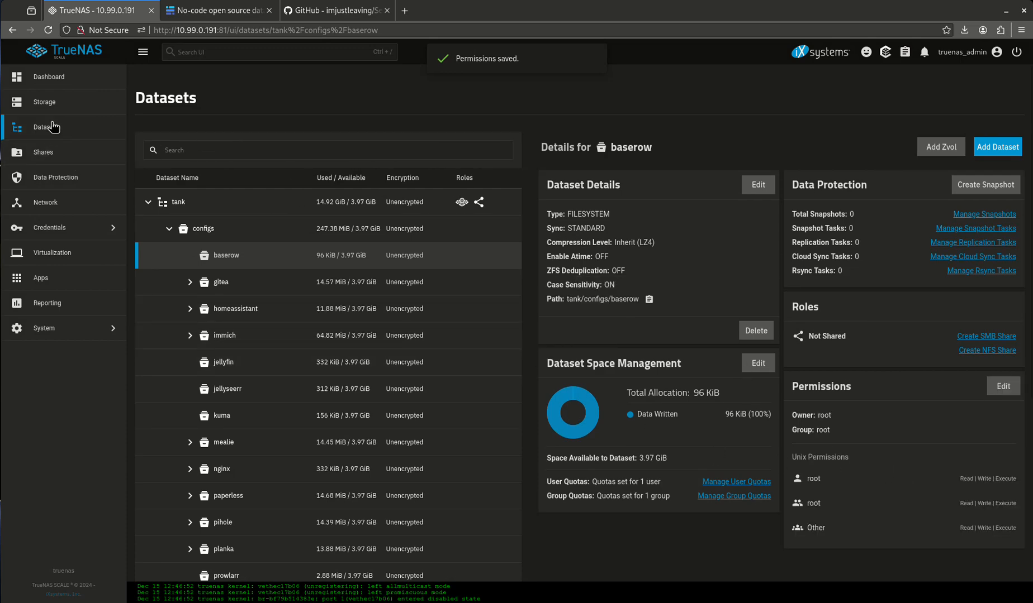
- Start a new custom app named baserow from the TrueNAS Apps section
click(40, 277)
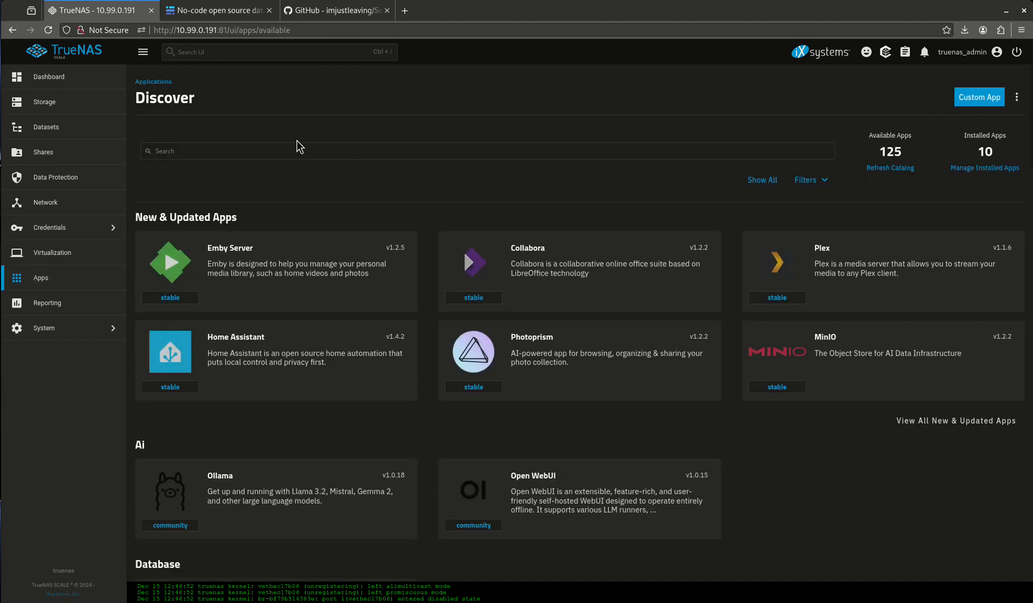
text(basrer)
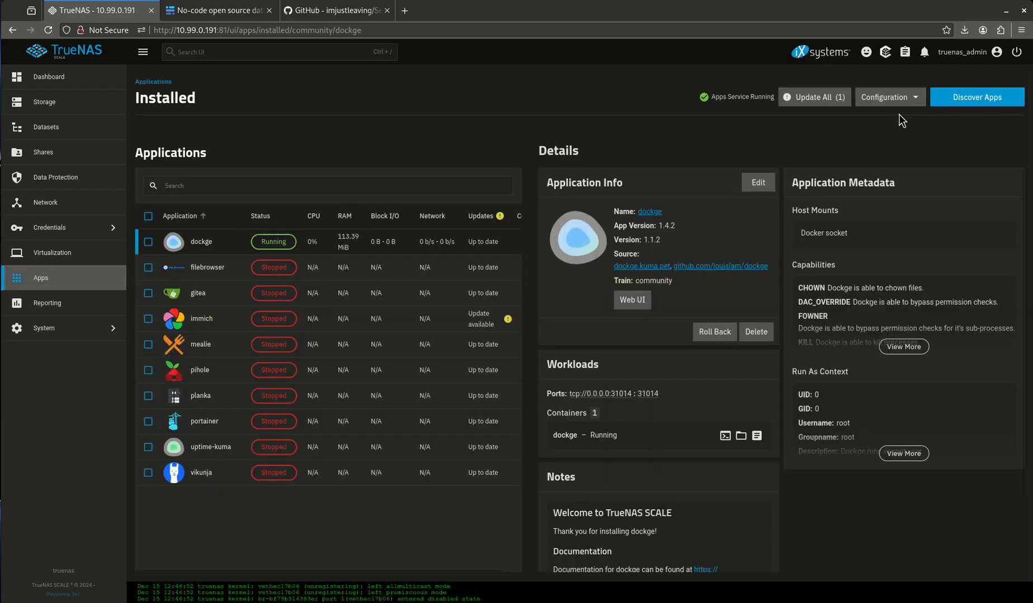
click(976, 97)
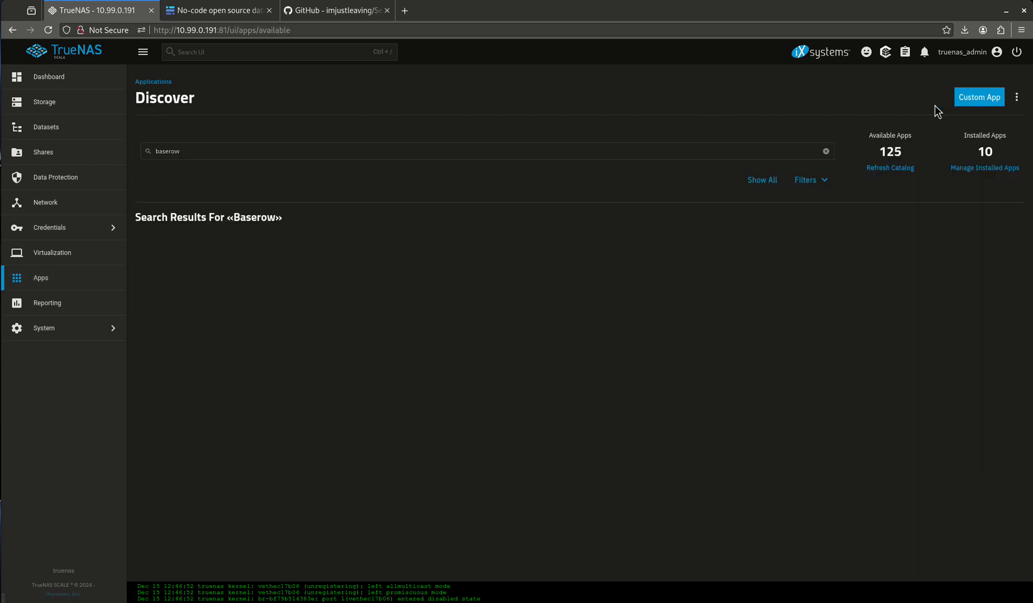
click(1016, 97)
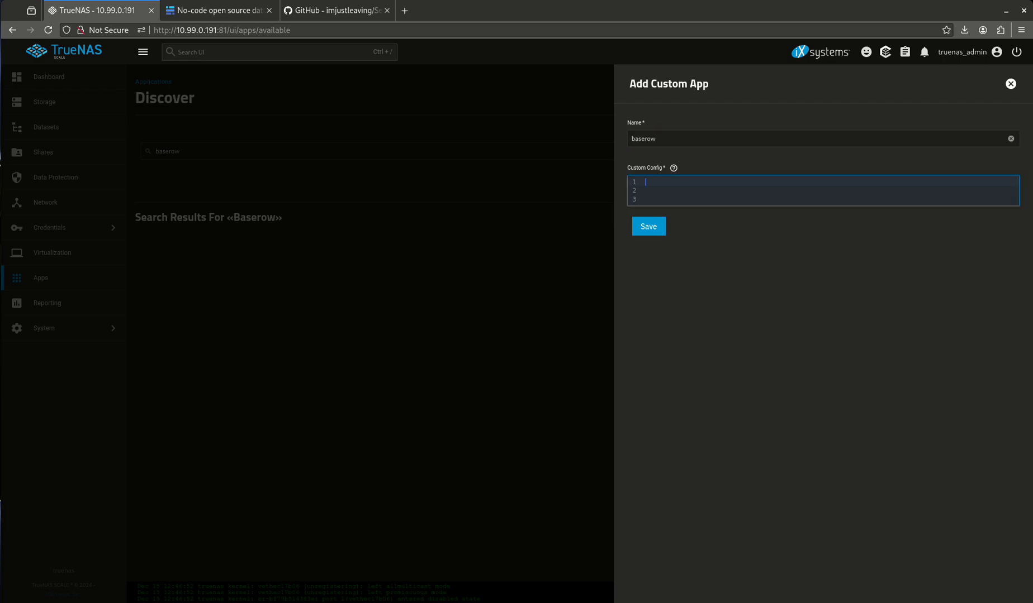
- Bring up baserow.yaml in the ServersatHome GitHub repository to copy its compose YAML
click(335, 10)
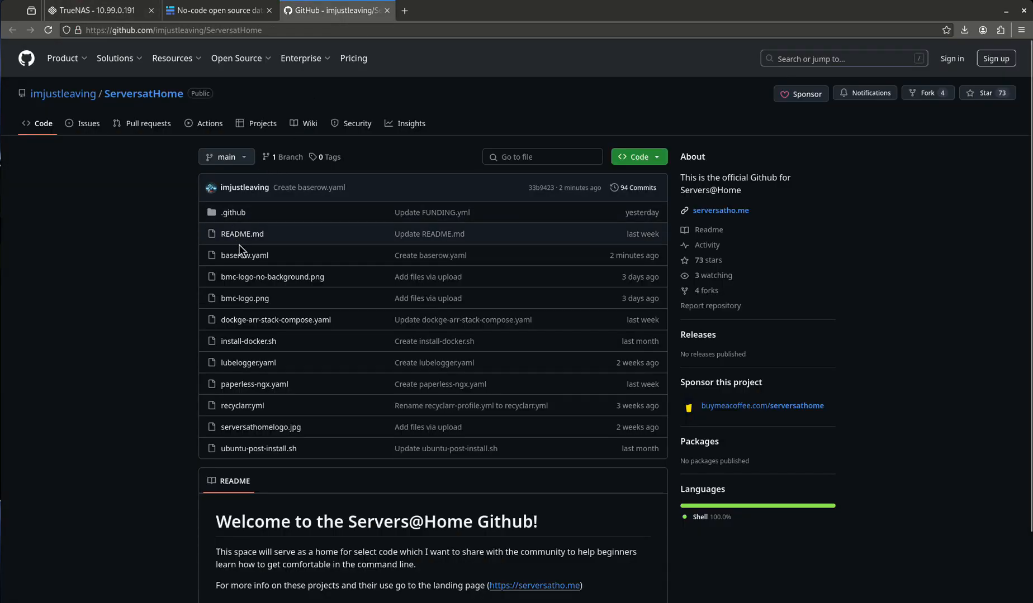
click(244, 255)
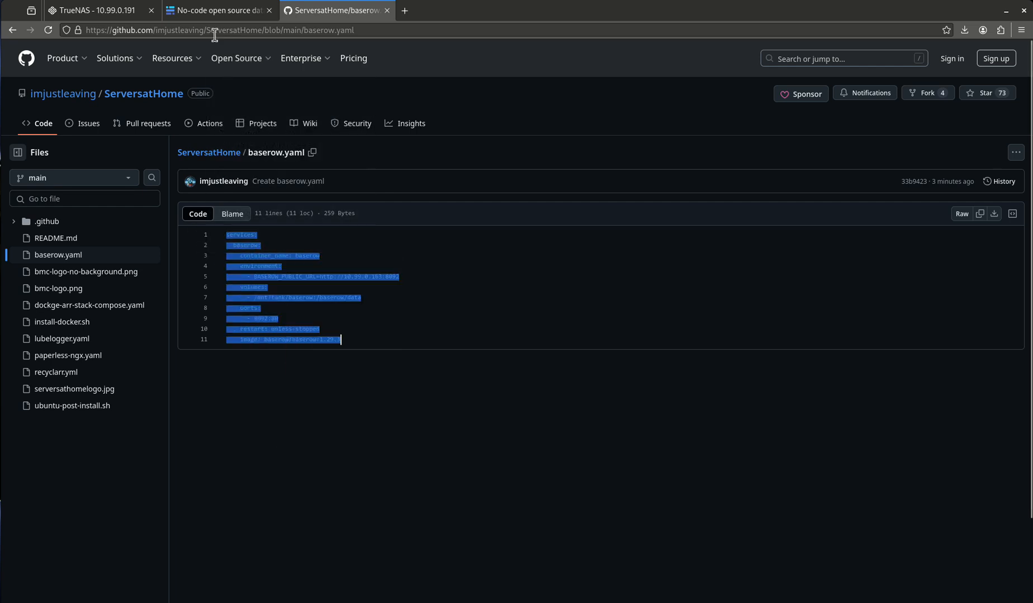
mouse_move(272, 112)
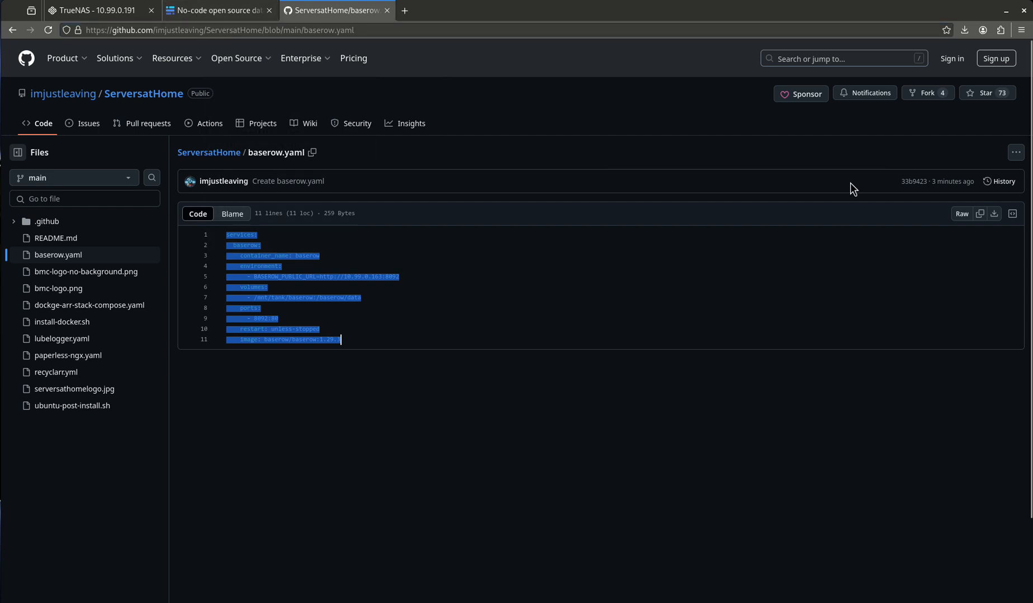
mouse_move(132, 41)
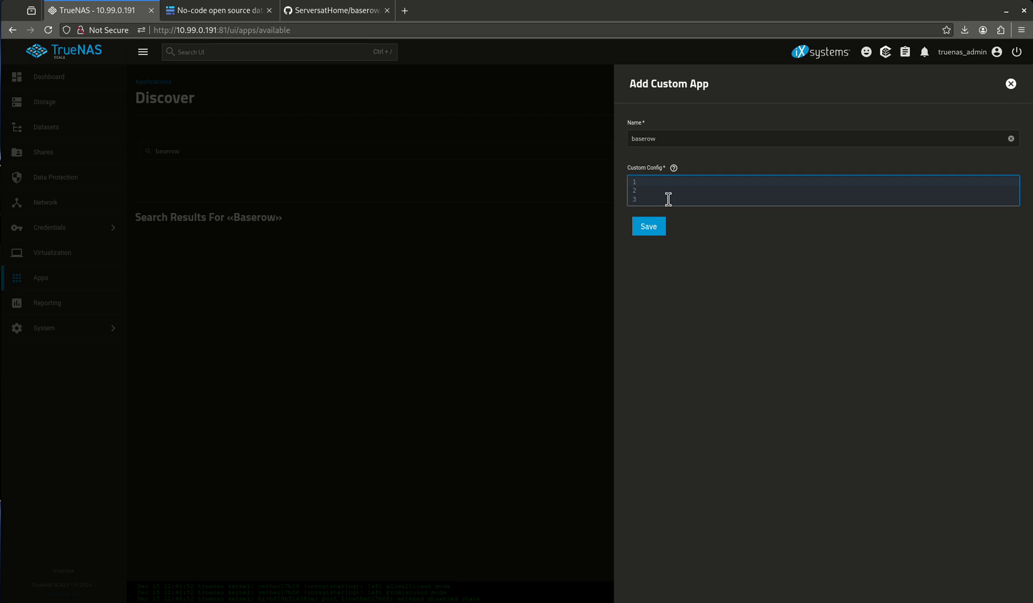
- Install the baserow custom app and review its BASEROW_PUBLIC_URL in the app configuration
click(647, 226)
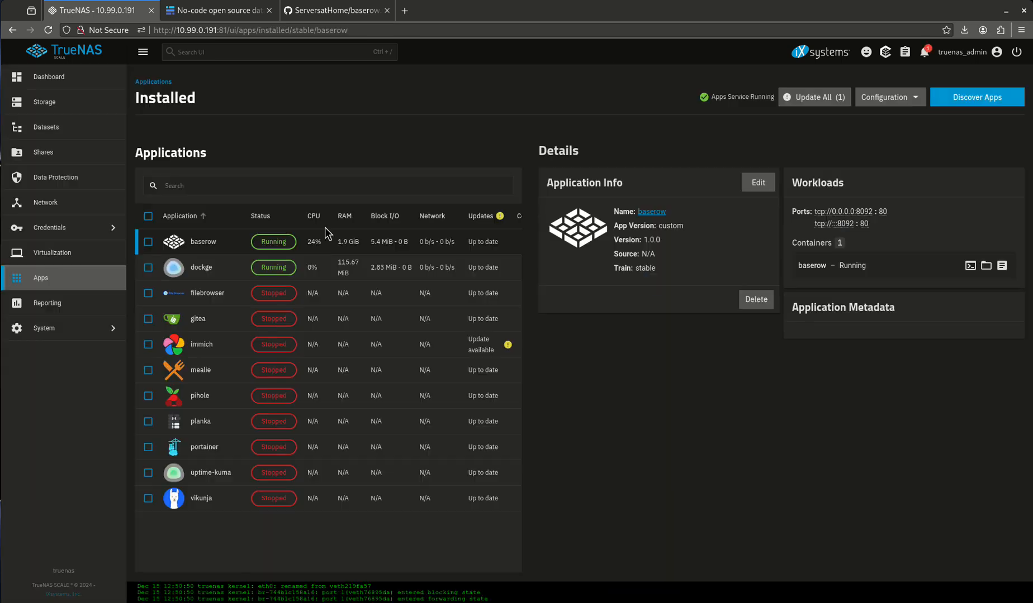
mouse_move(764, 202)
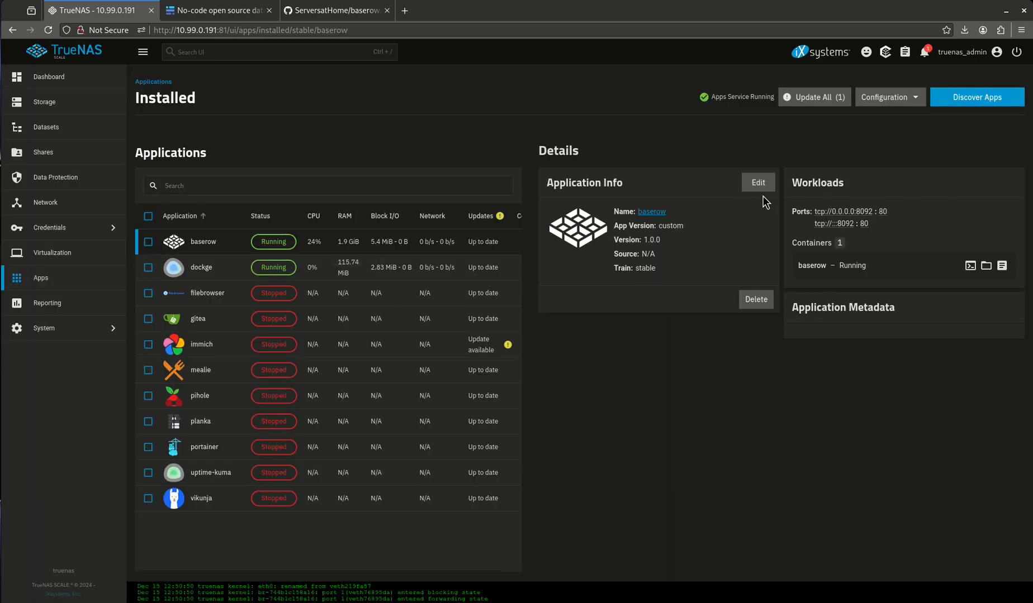
click(757, 182)
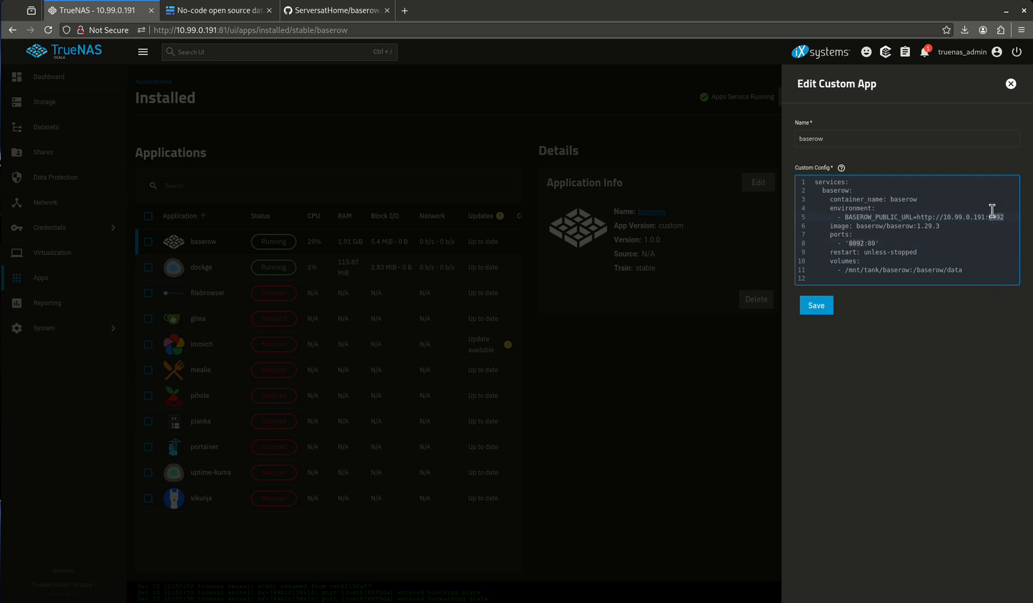
click(816, 306)
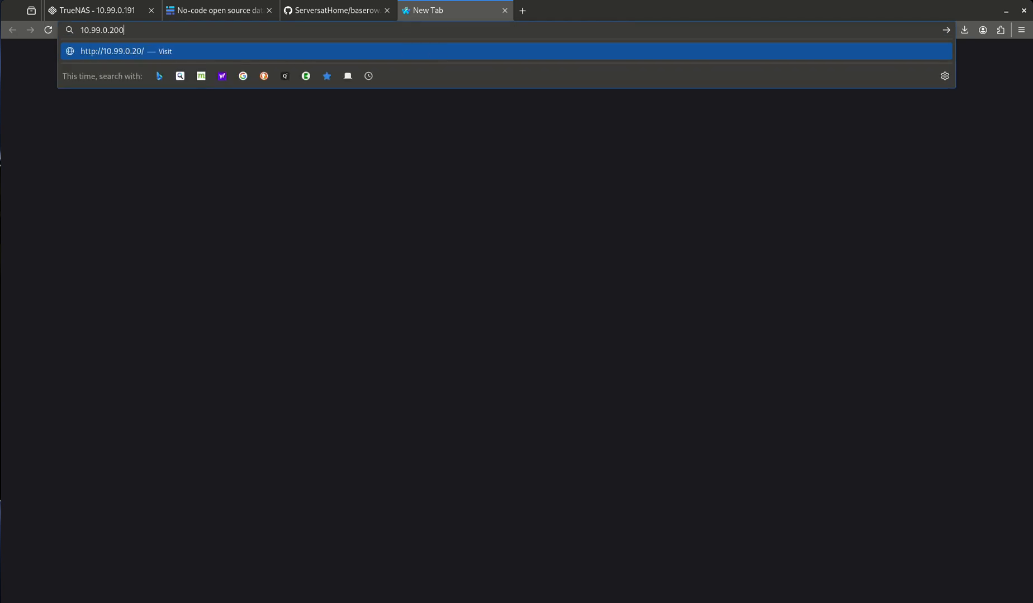
key(BackSpace)
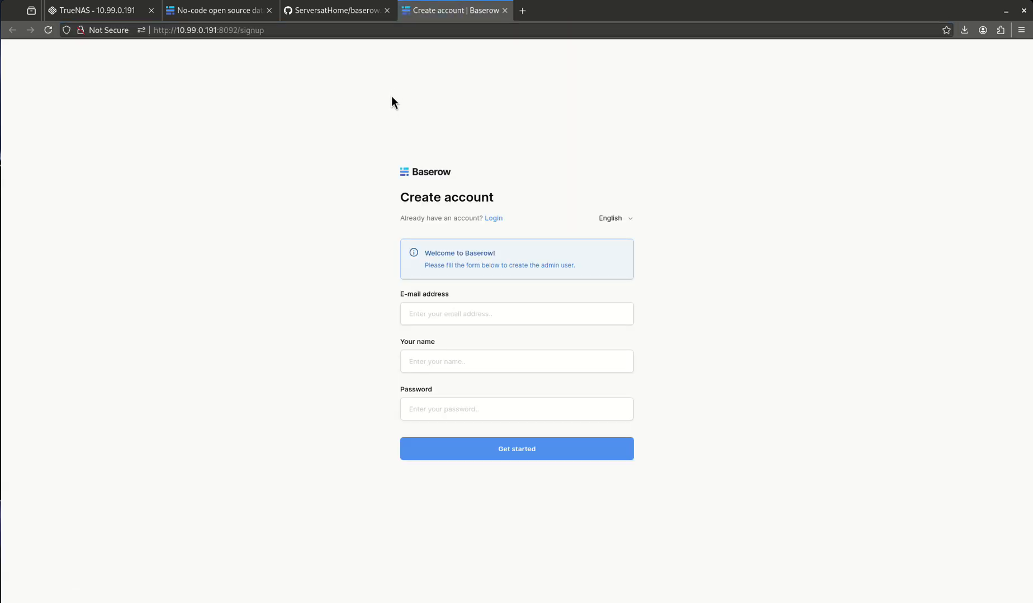
click(92, 10)
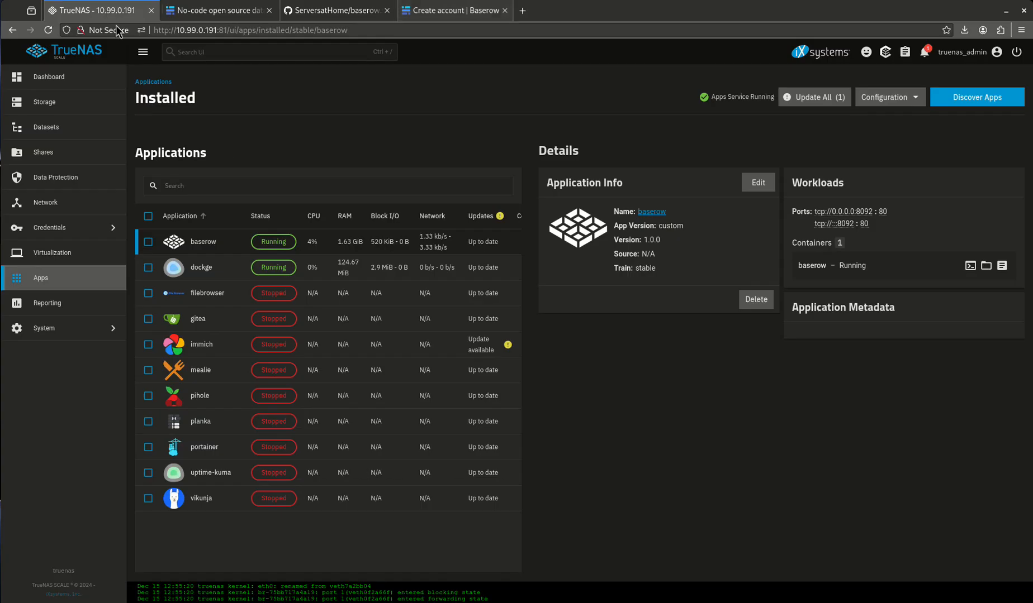
click(453, 10)
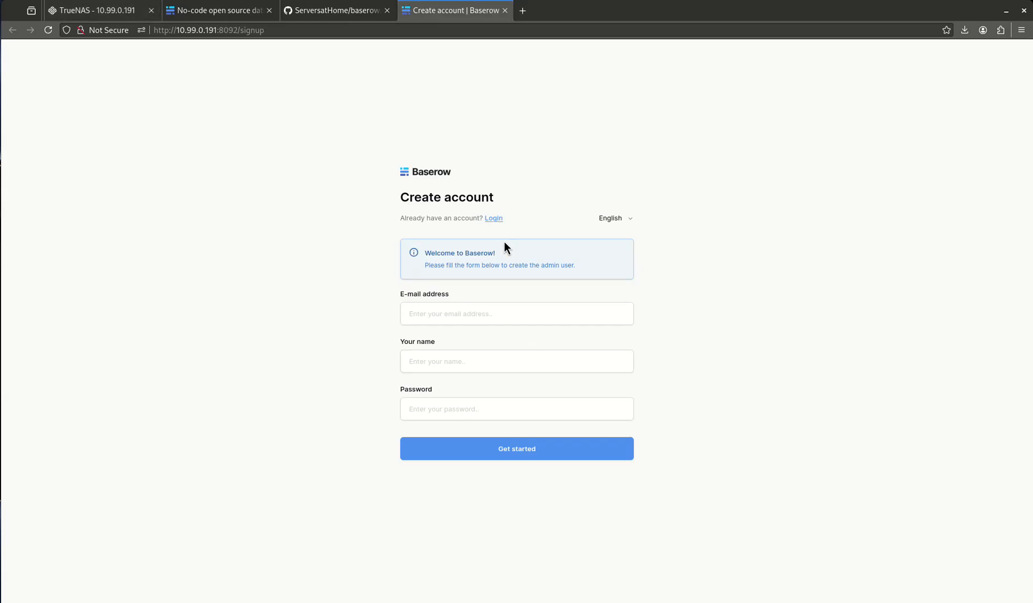
text(user@user.com)
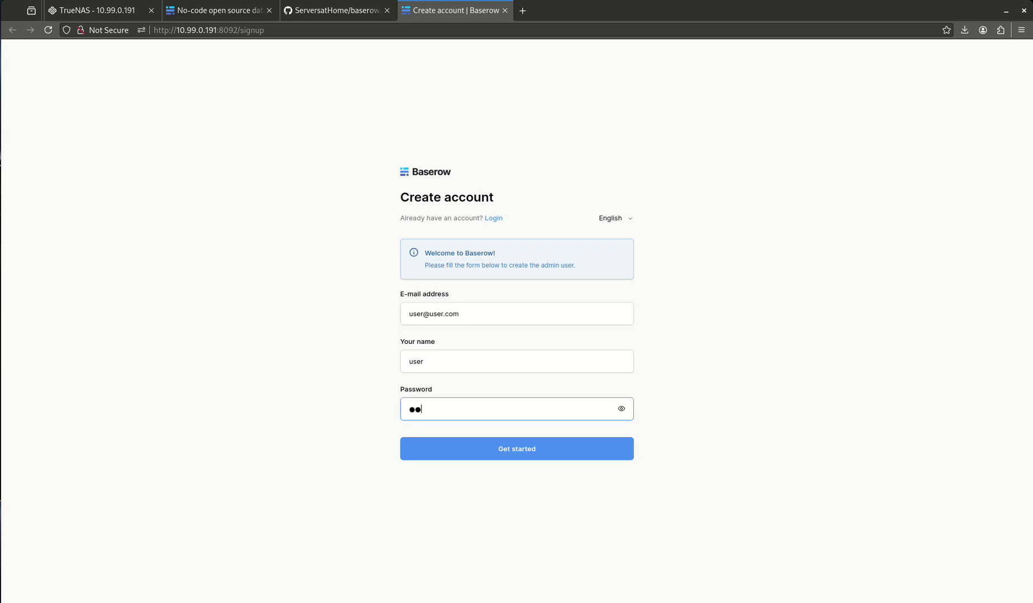
- Create the admin account via Get started and skip the guided workspace setup
click(517, 449)
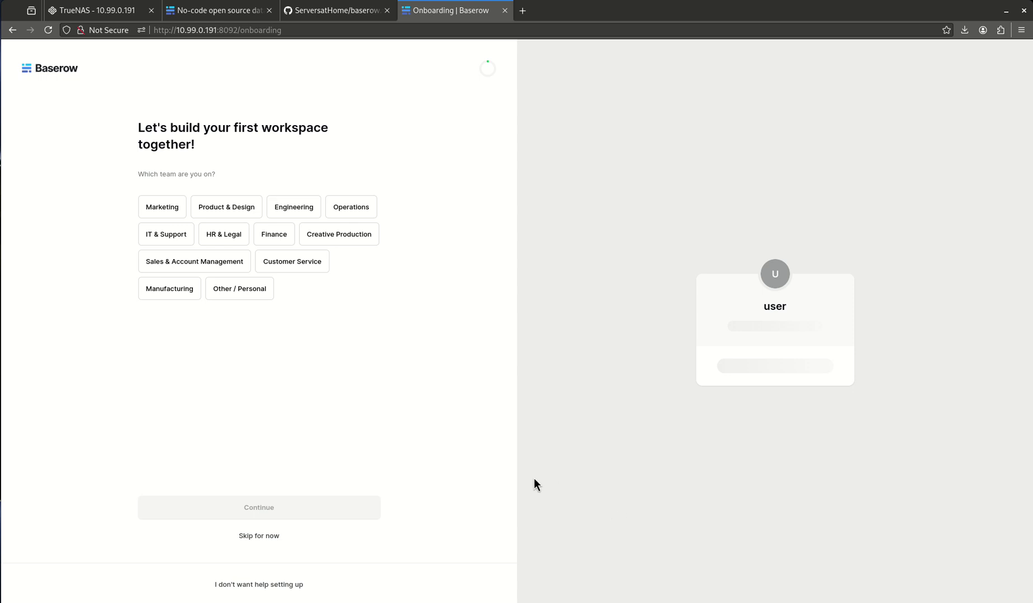
click(258, 585)
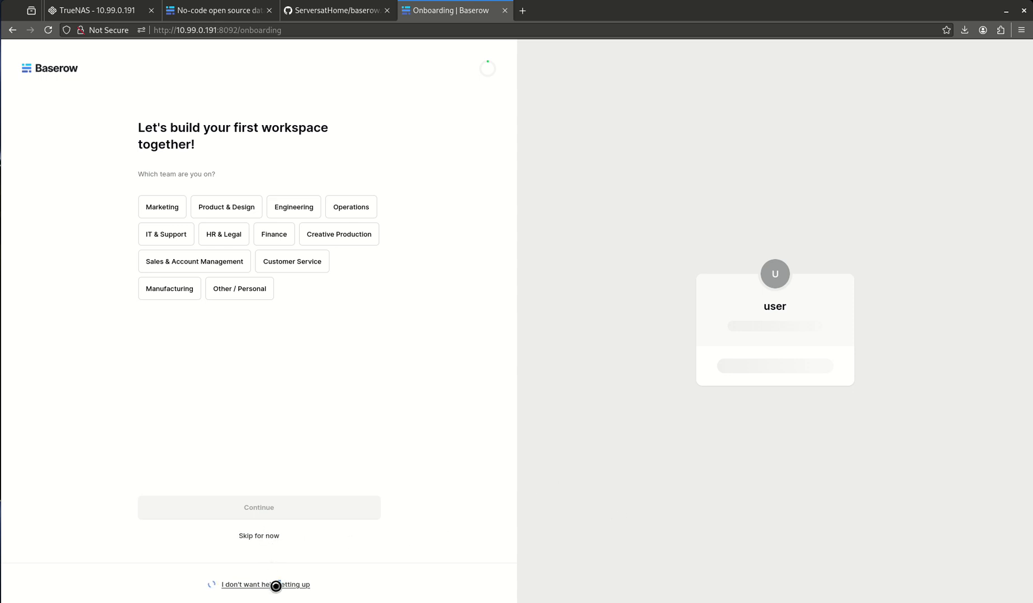
click(267, 586)
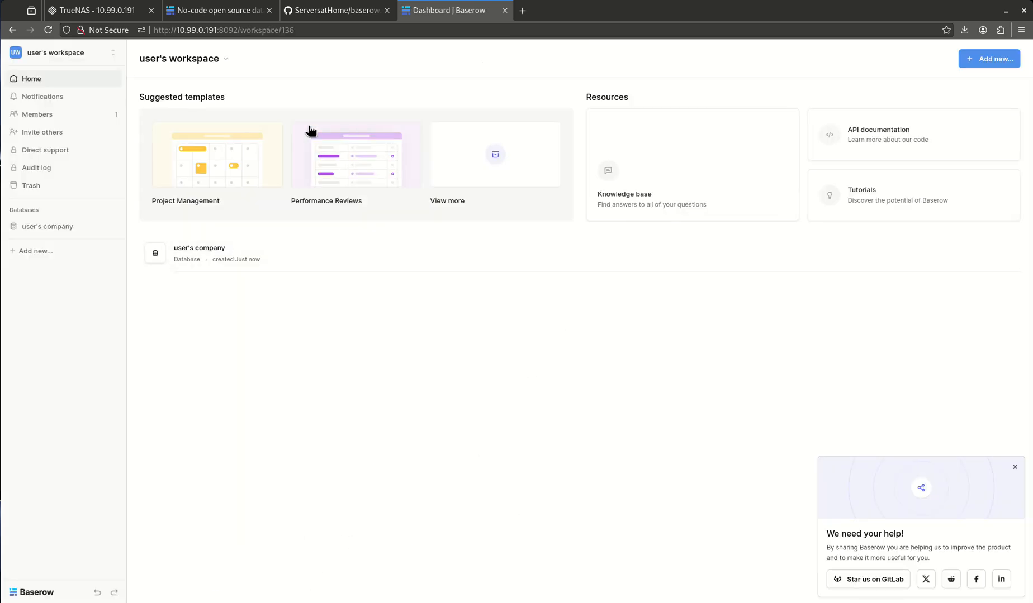
mouse_move(1007, 469)
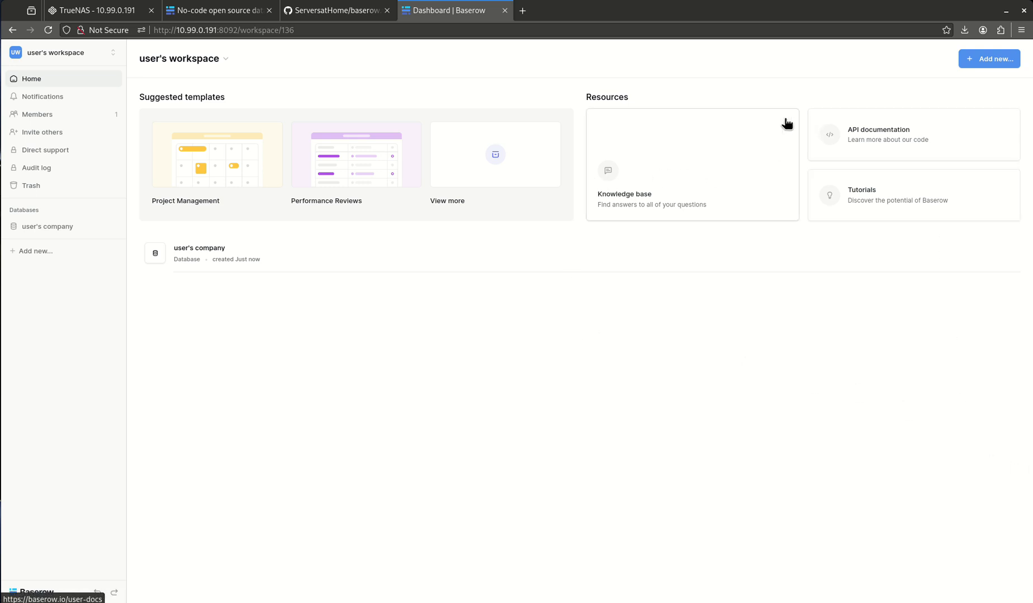
mouse_move(212, 181)
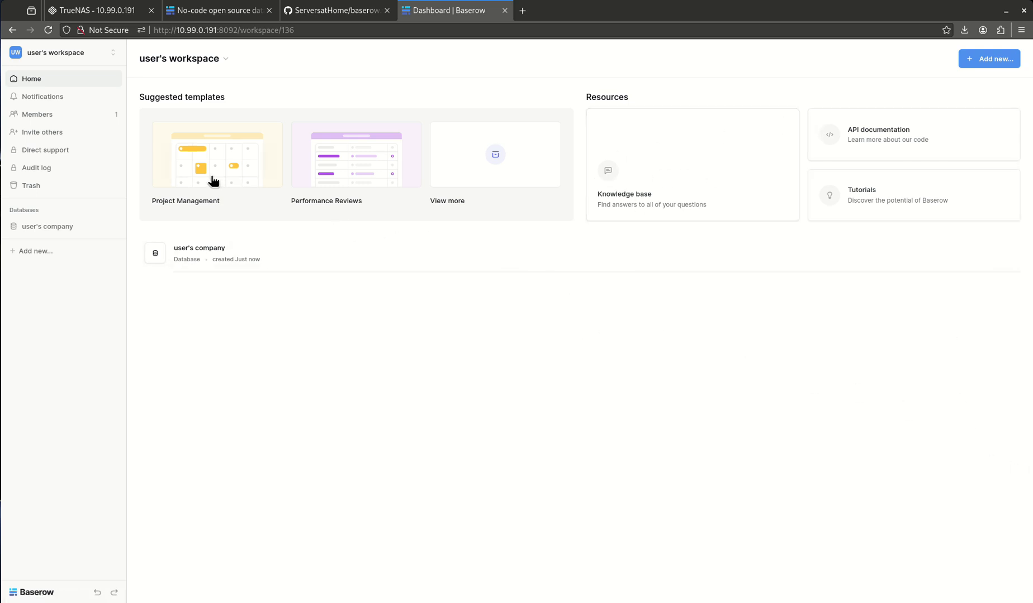
- Visit the workspace Members list, return Home and preview the Performance Reviews template
click(37, 114)
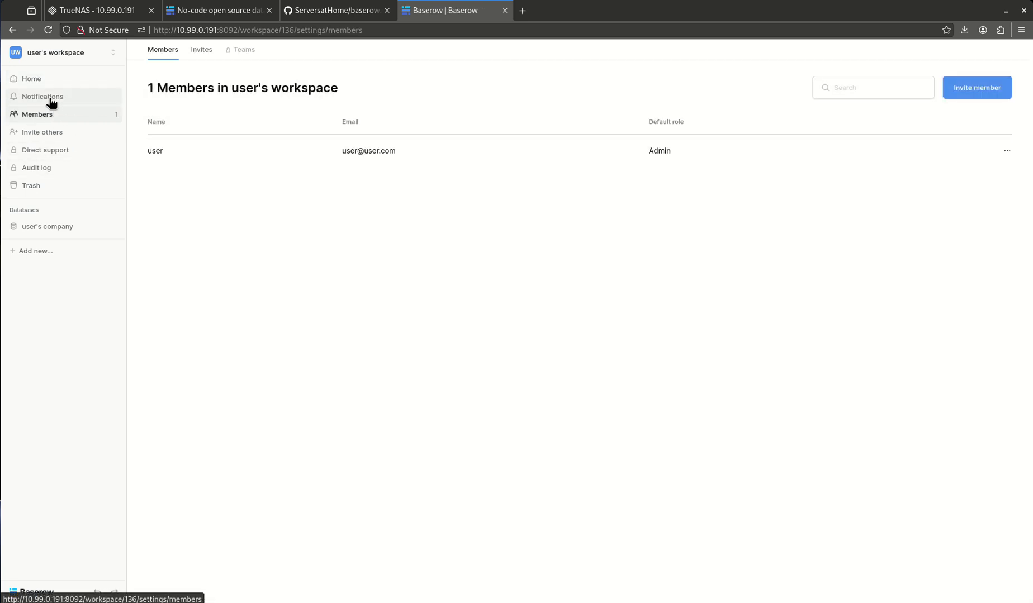
click(31, 78)
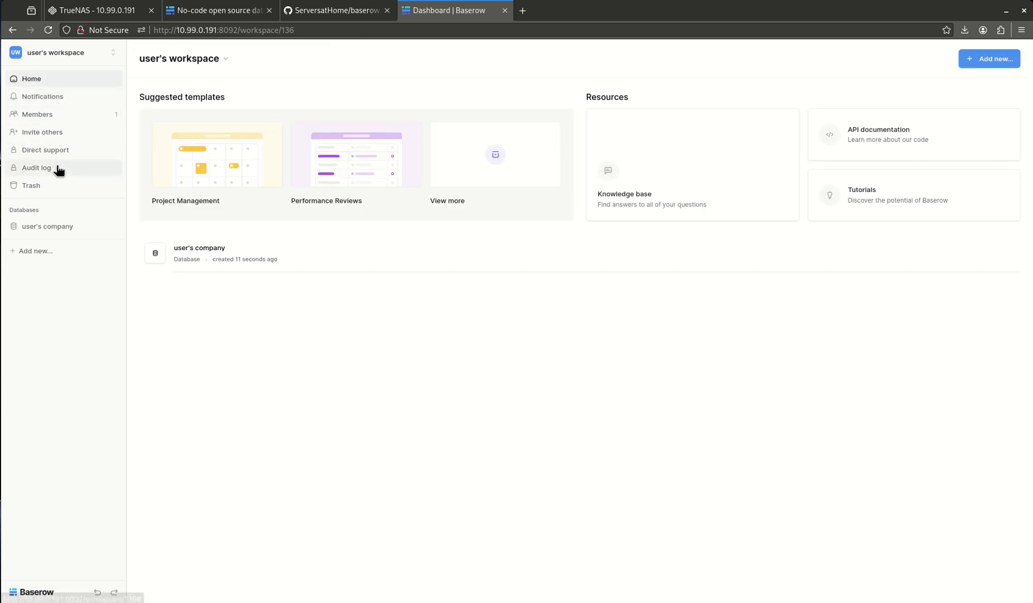
mouse_move(580, 178)
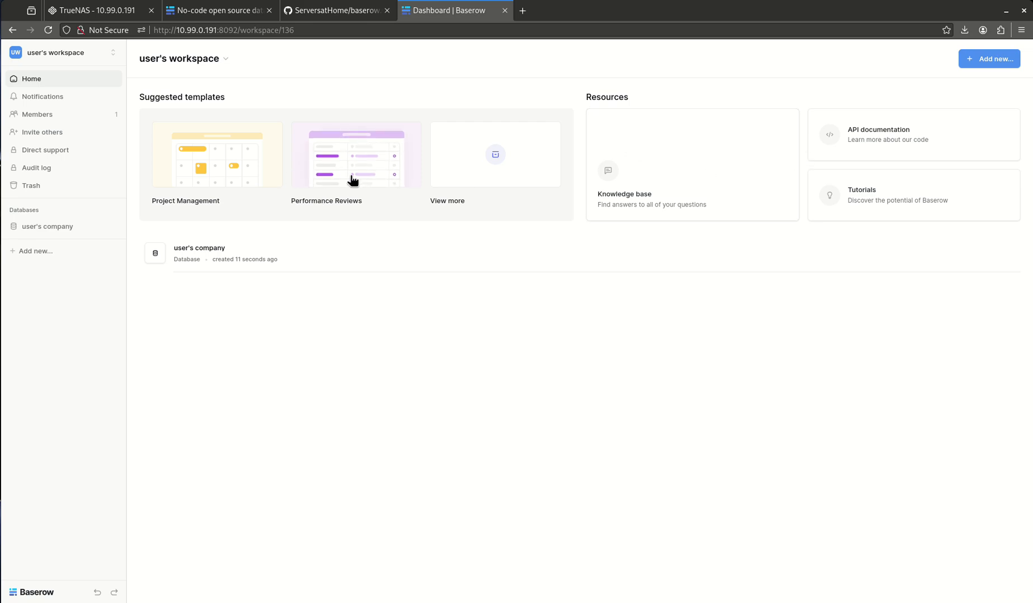
click(355, 155)
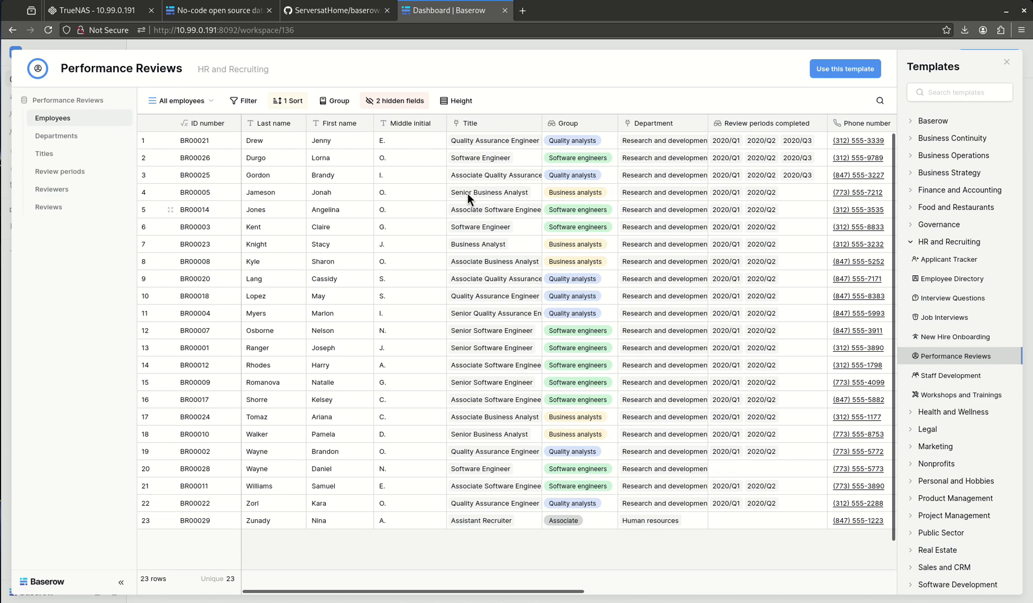
- Inspect the first employee's group entry in the Performance Reviews Employees table
click(494, 157)
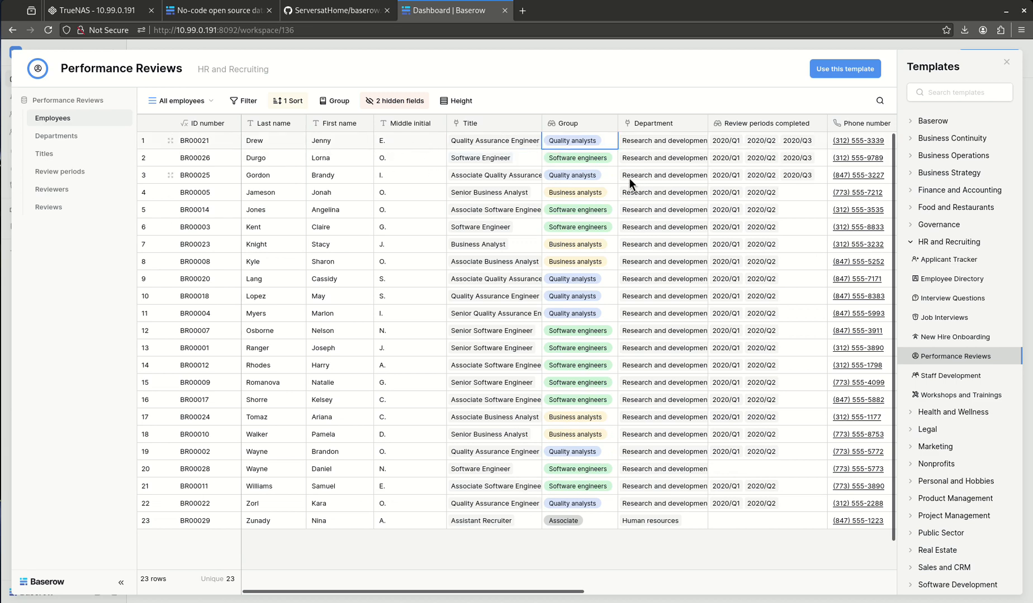
mouse_move(413, 157)
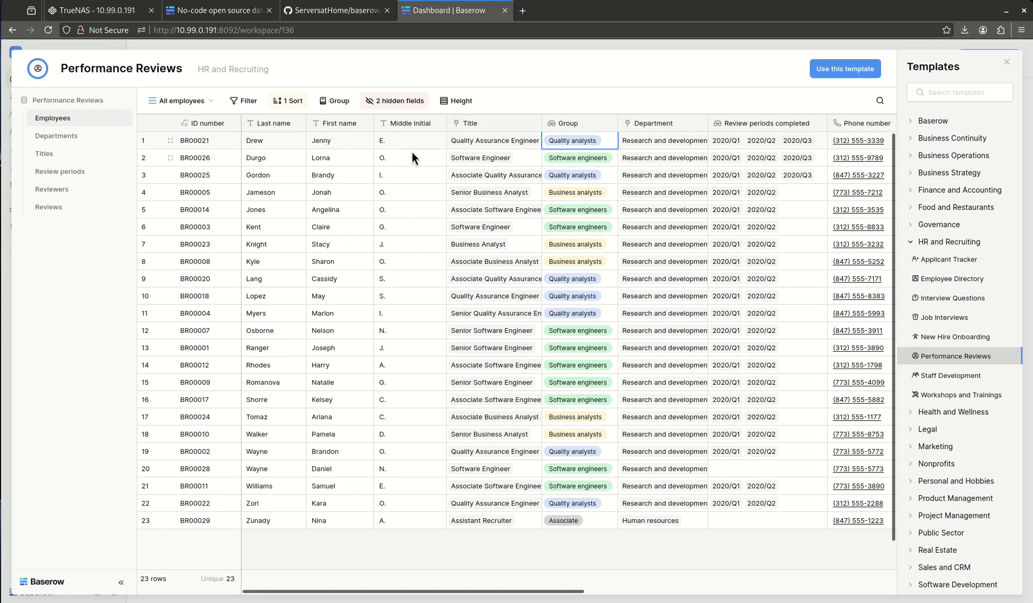
mouse_move(382, 178)
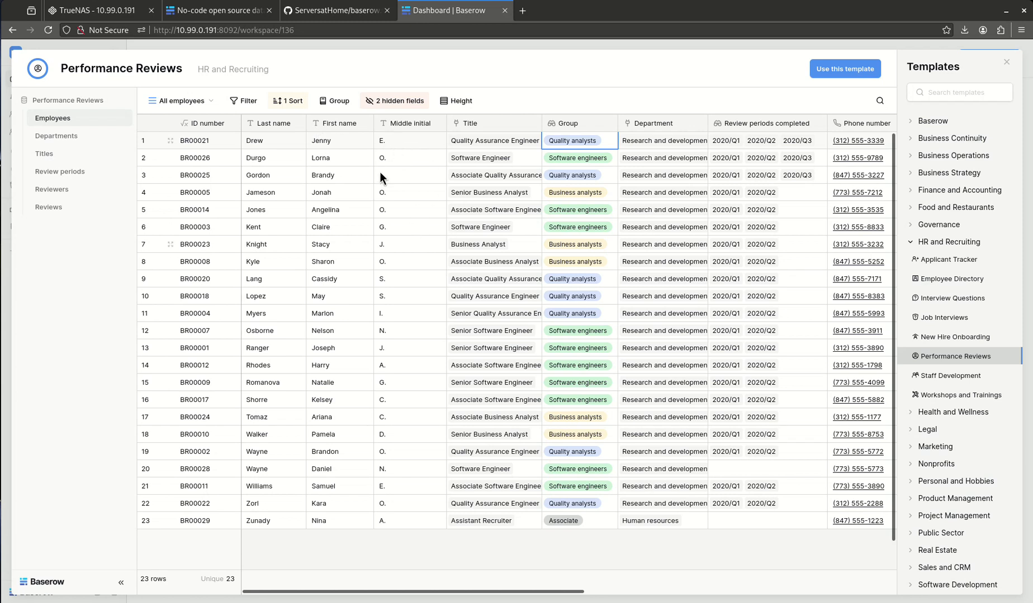
mouse_move(1007, 65)
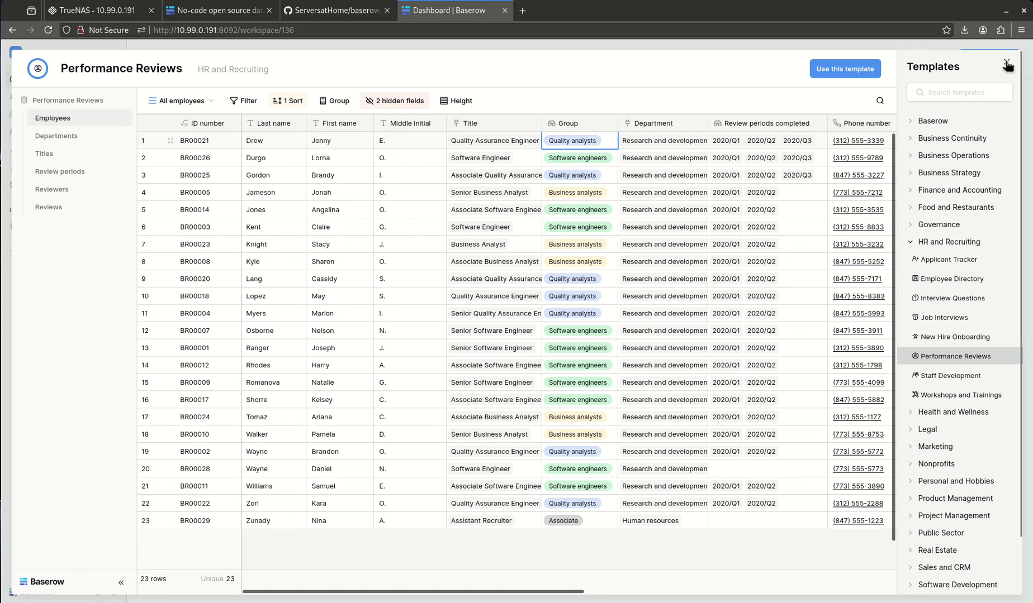